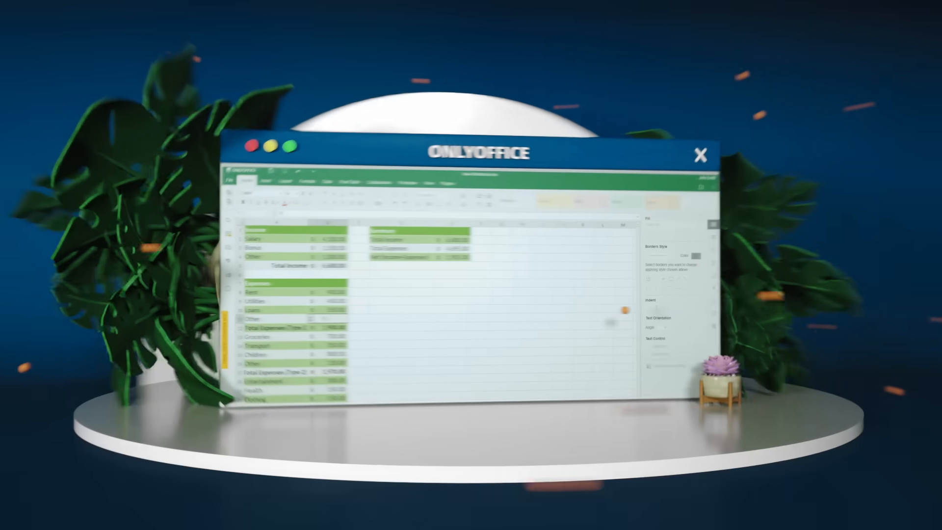
- Post a comment on 'as close to perfection as possible' suggesting a quote, hide comments, and show Track Changes options
left_click(229, 130)
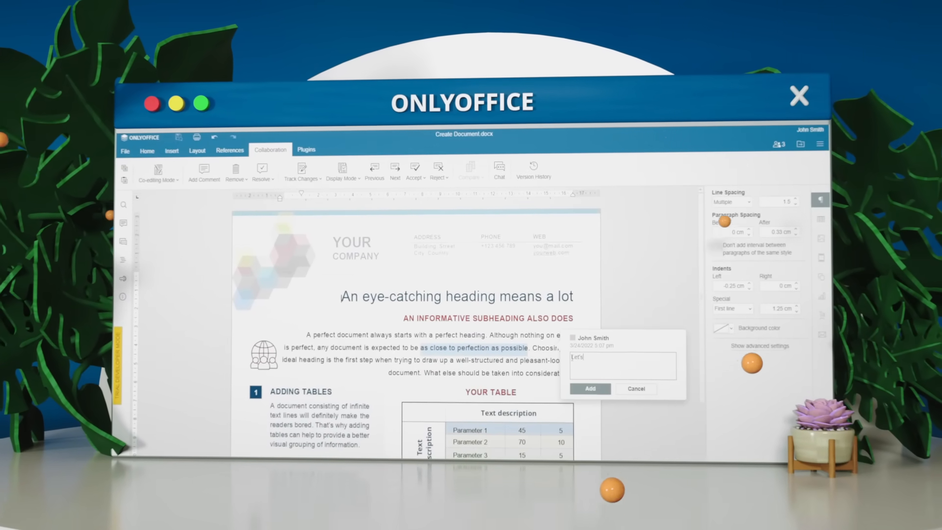
left_click(590, 389)
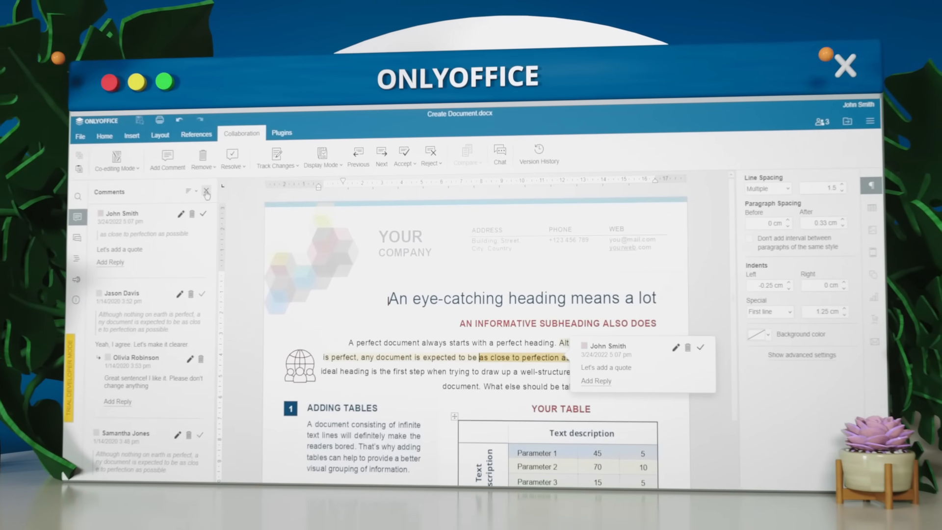
left_click(274, 151)
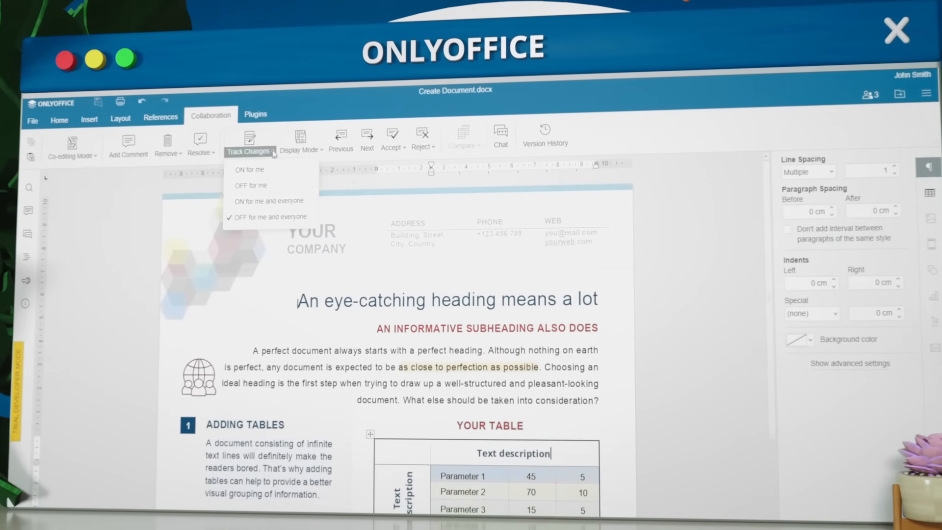
left_click(390, 135)
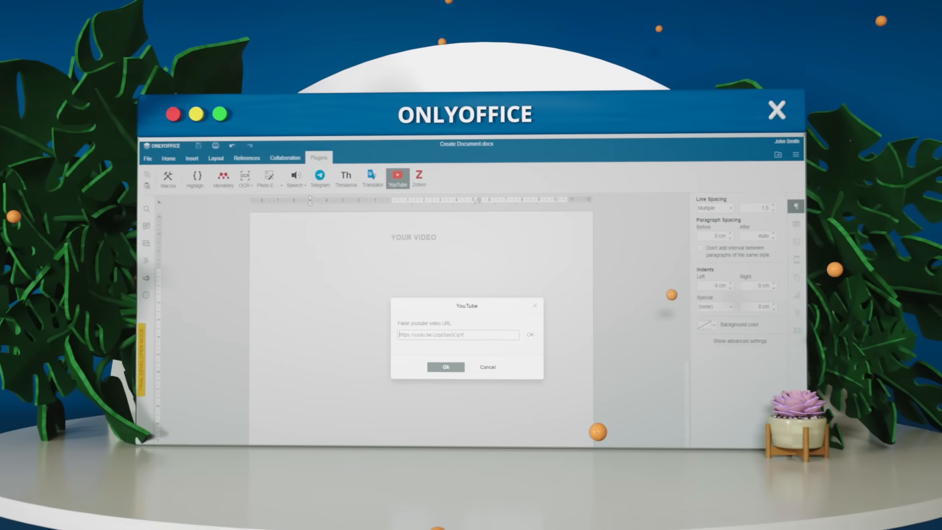
- Insert the Italian Leonardo da Vinci quote and send it to the Translator plugin
left_click(445, 367)
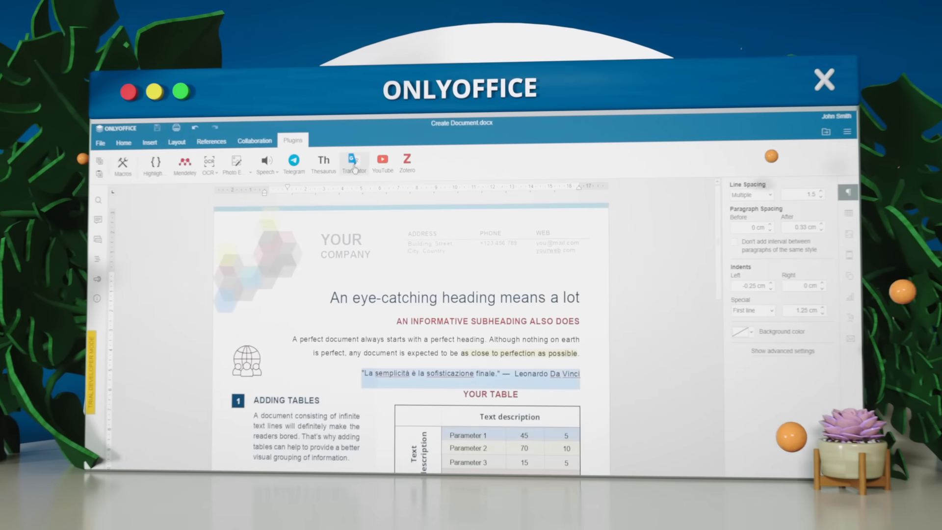
left_click(354, 162)
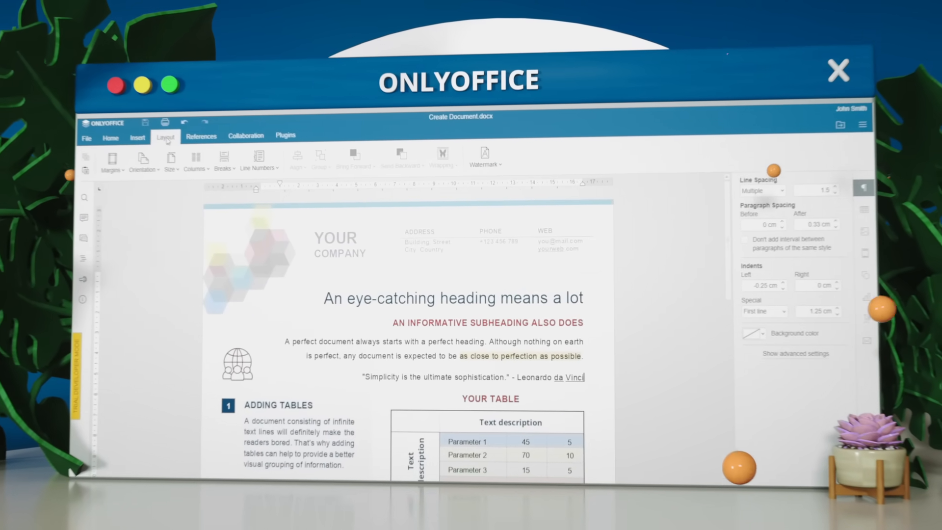
- Keep the English quote "Simplicity is the ultimate sophistication" and switch to the Collaboration tools
left_click(246, 135)
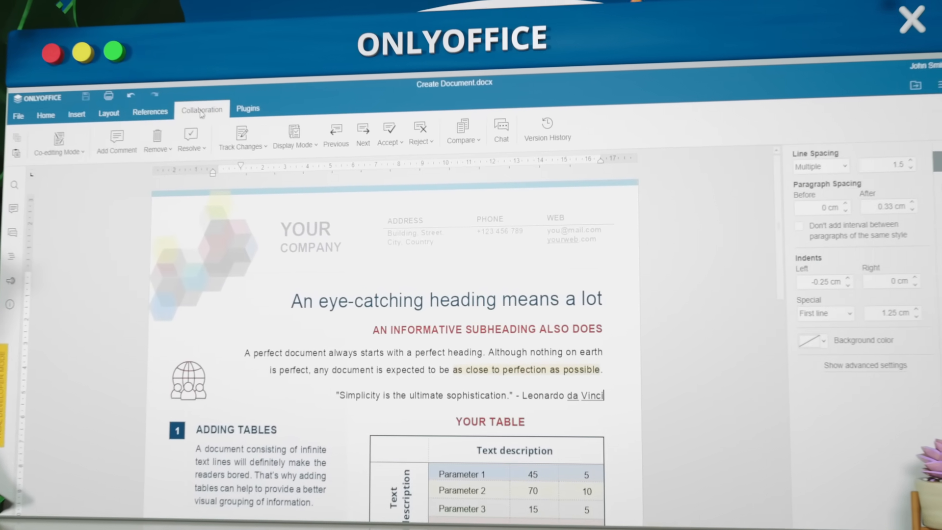